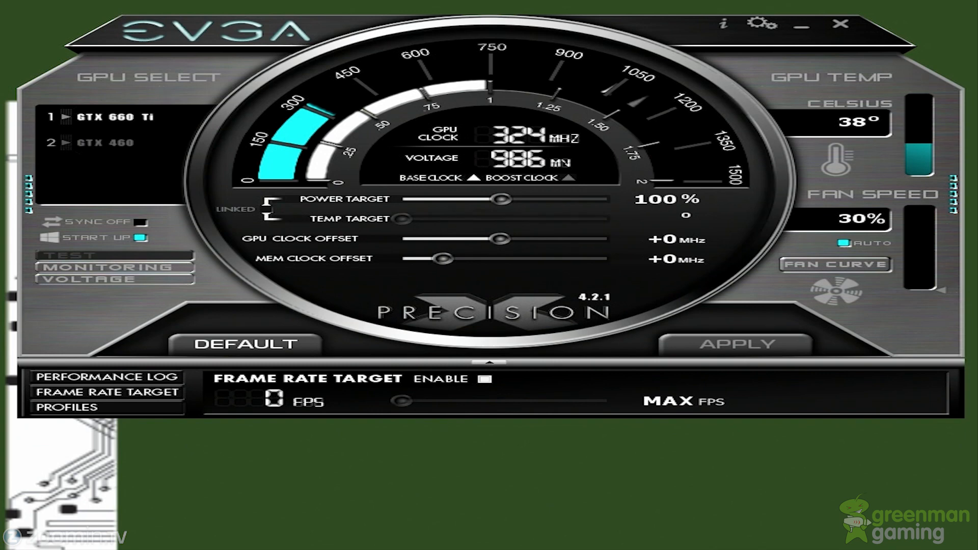
pyautogui.moveTo(189, 128)
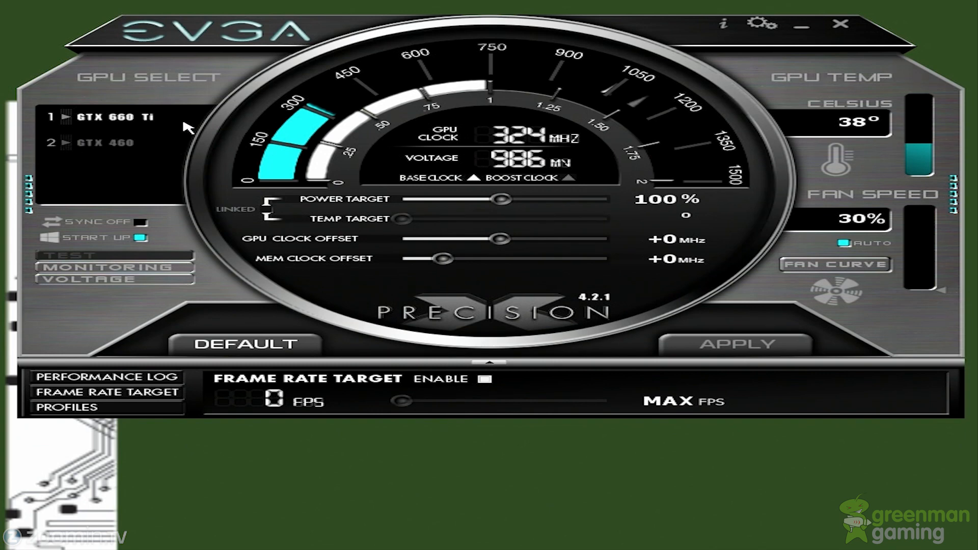
pyautogui.moveTo(162, 147)
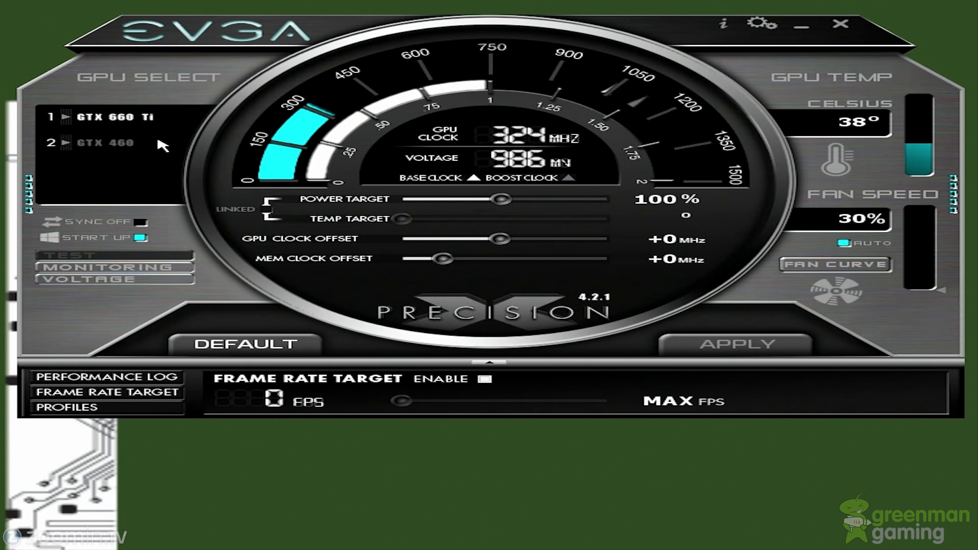
pyautogui.moveTo(505, 305)
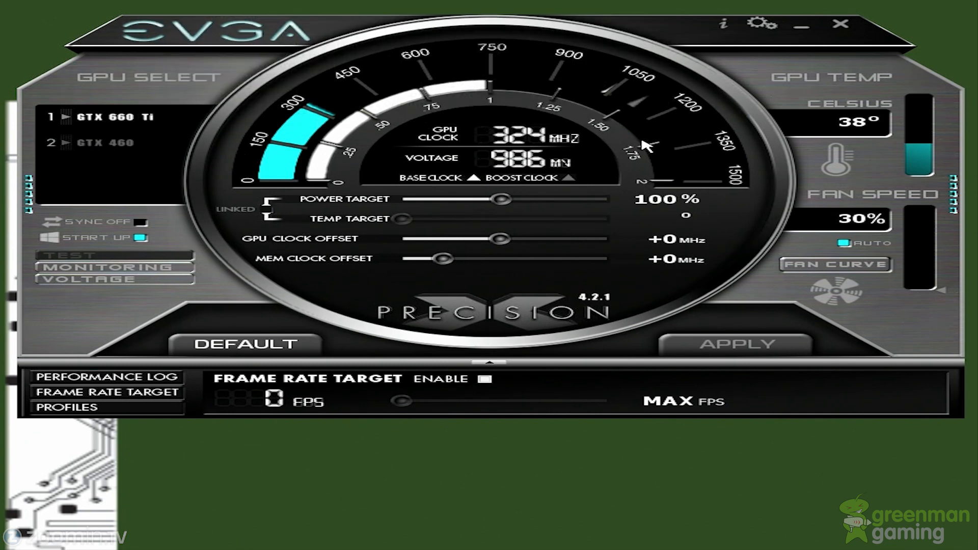
pyautogui.moveTo(452, 271)
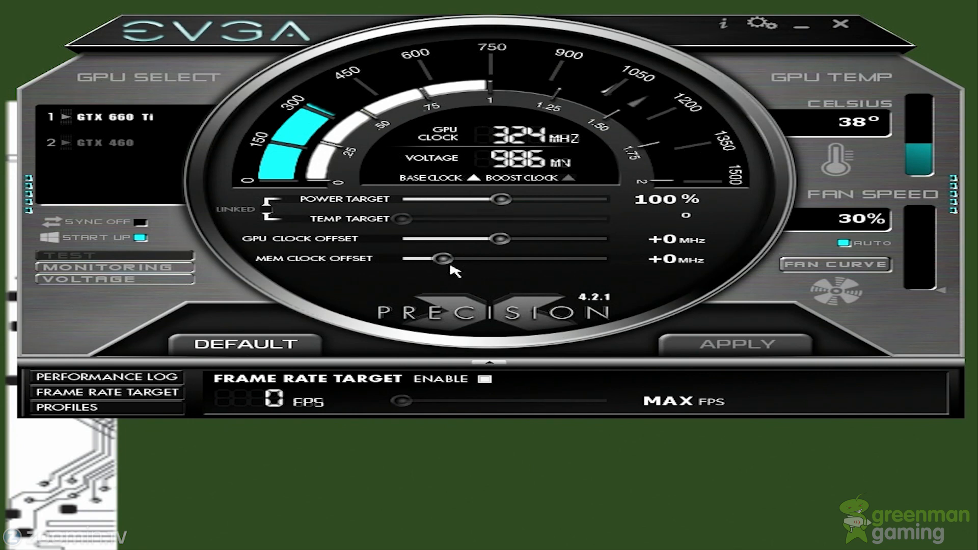
pyautogui.moveTo(406, 421)
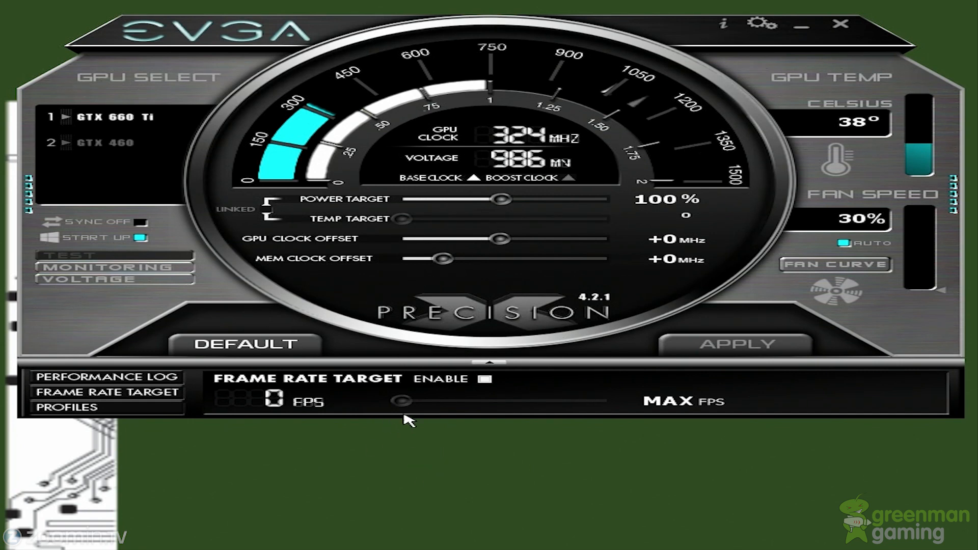
pyautogui.moveTo(97, 142)
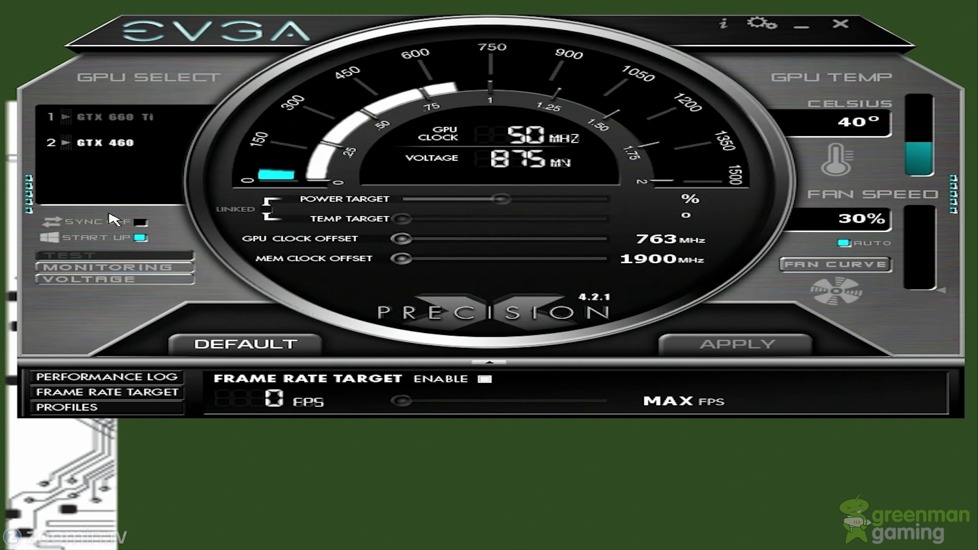
pyautogui.moveTo(116, 149)
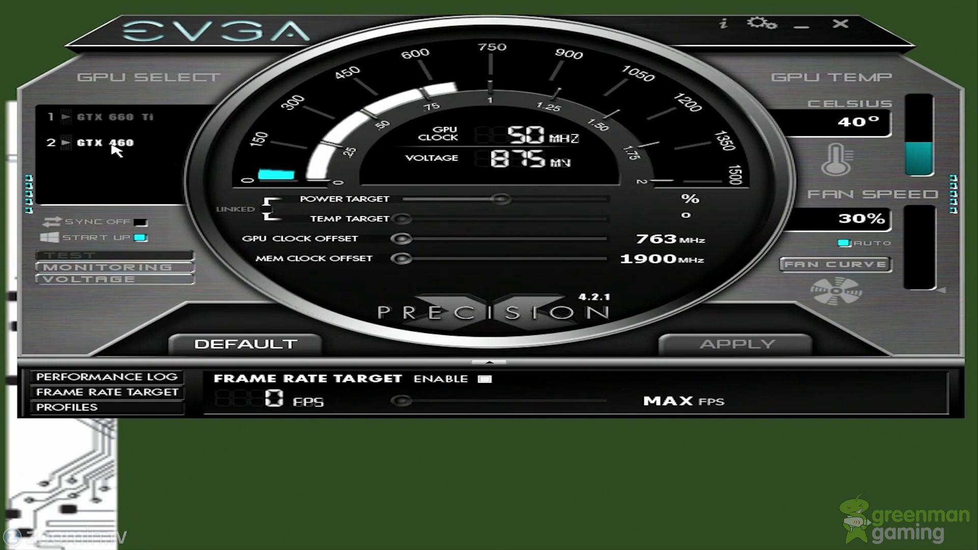
# Step: Select the GTX 660 Ti, compare against the GTX 460, and return to the GTX 660 Ti
pyautogui.click(106, 116)
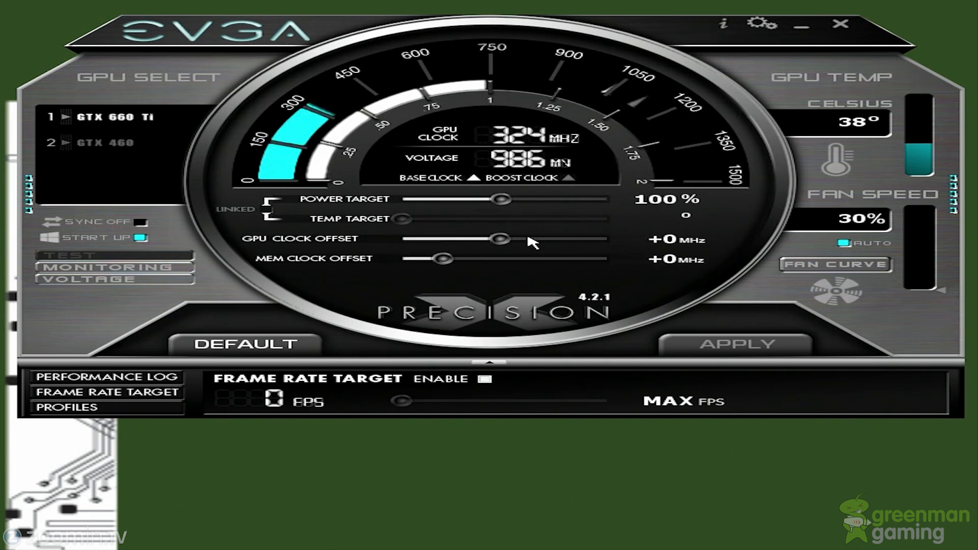
pyautogui.moveTo(461, 282)
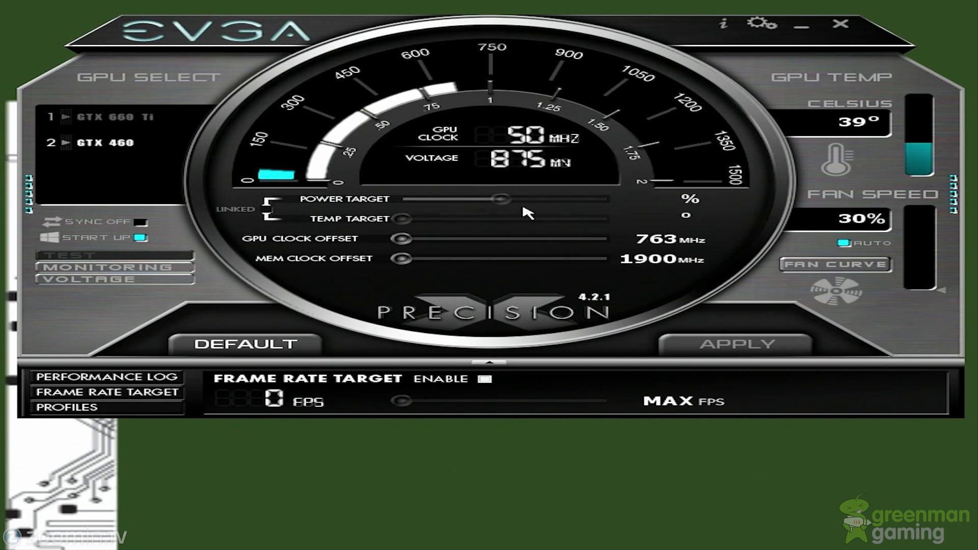
pyautogui.moveTo(267, 220)
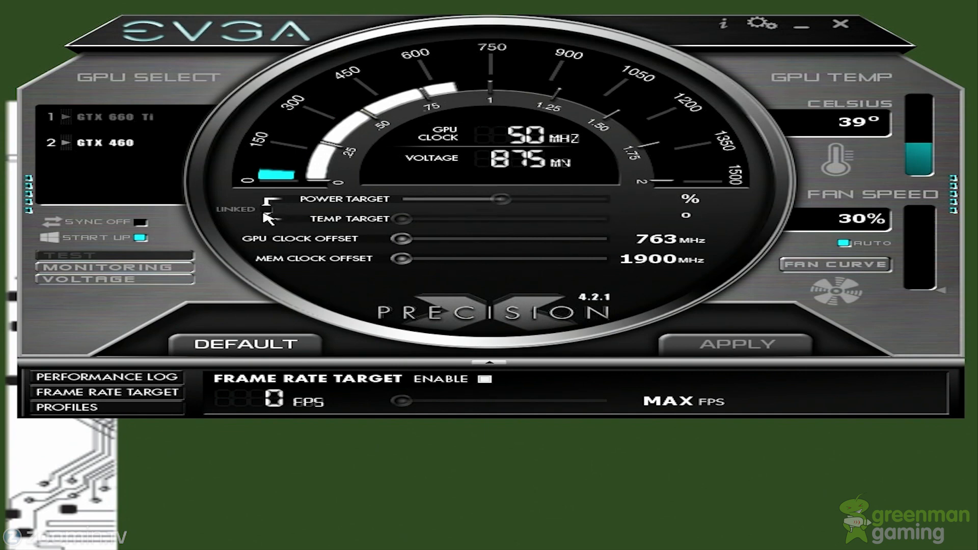
pyautogui.moveTo(427, 245)
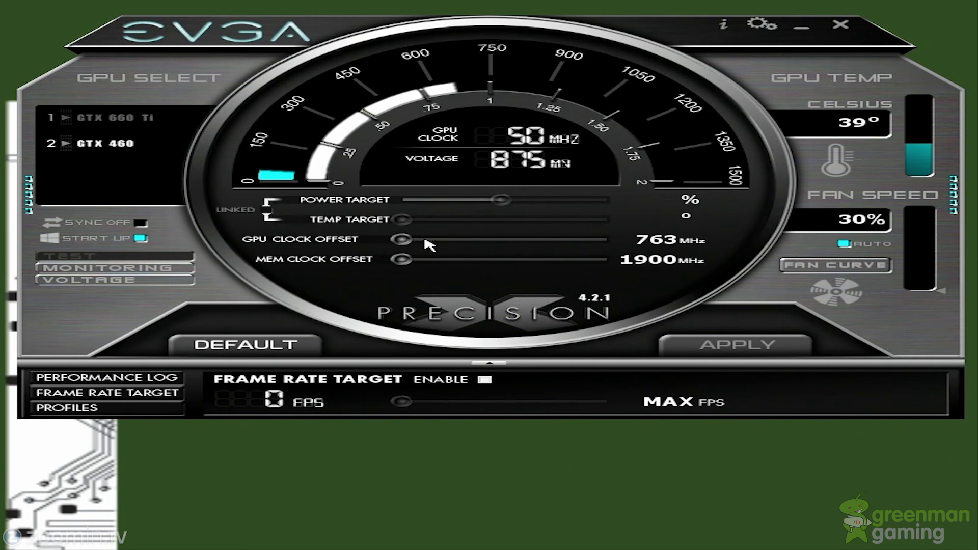
pyautogui.moveTo(103, 112)
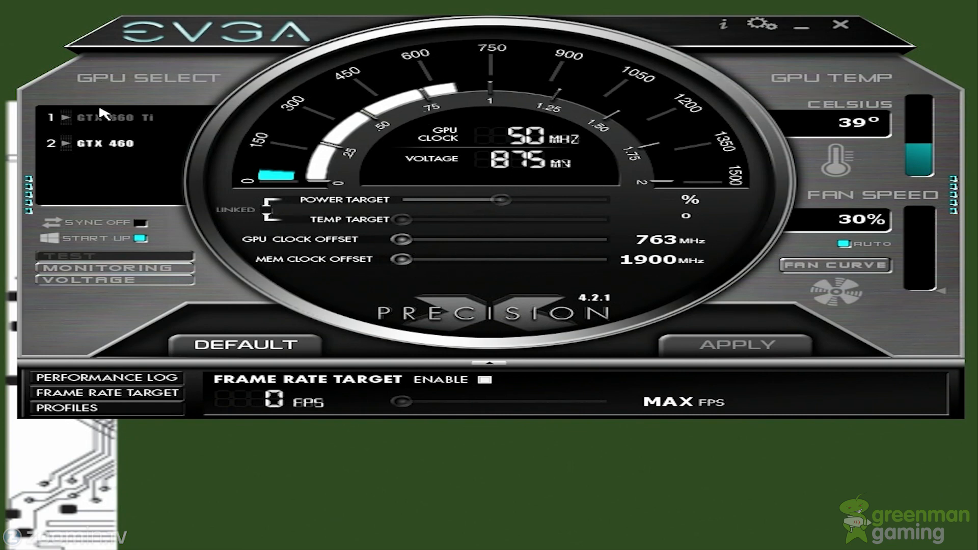
pyautogui.click(242, 345)
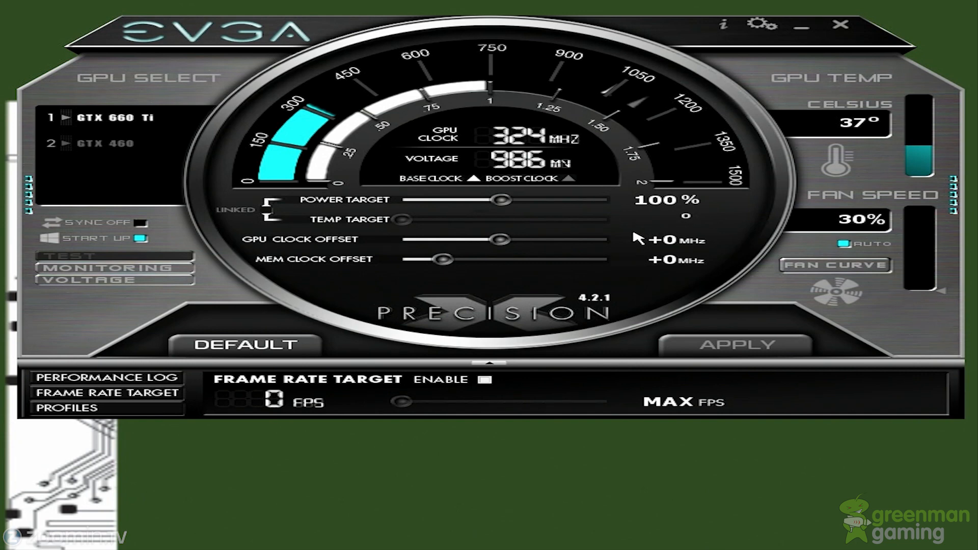
pyautogui.moveTo(227, 302)
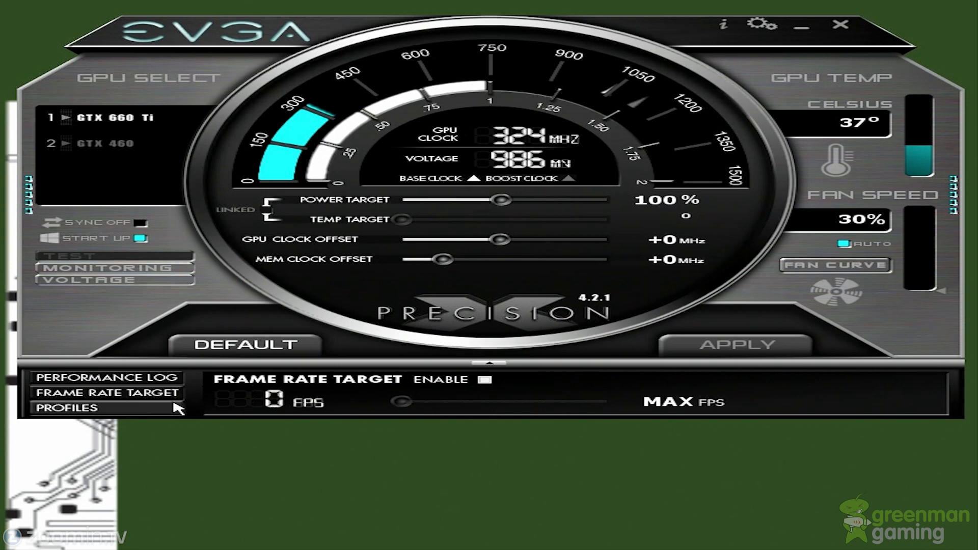
pyautogui.moveTo(799, 338)
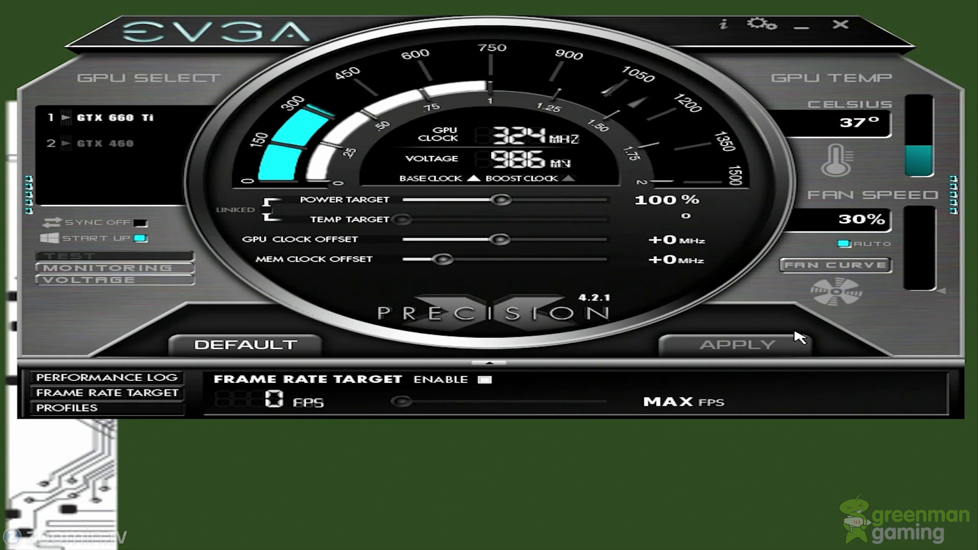
pyautogui.moveTo(552, 300)
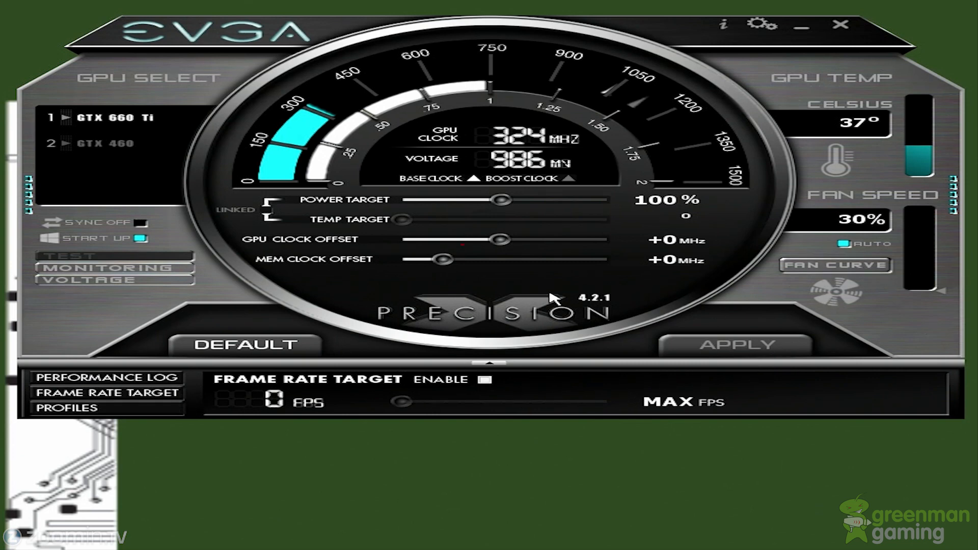
pyautogui.moveTo(890, 285)
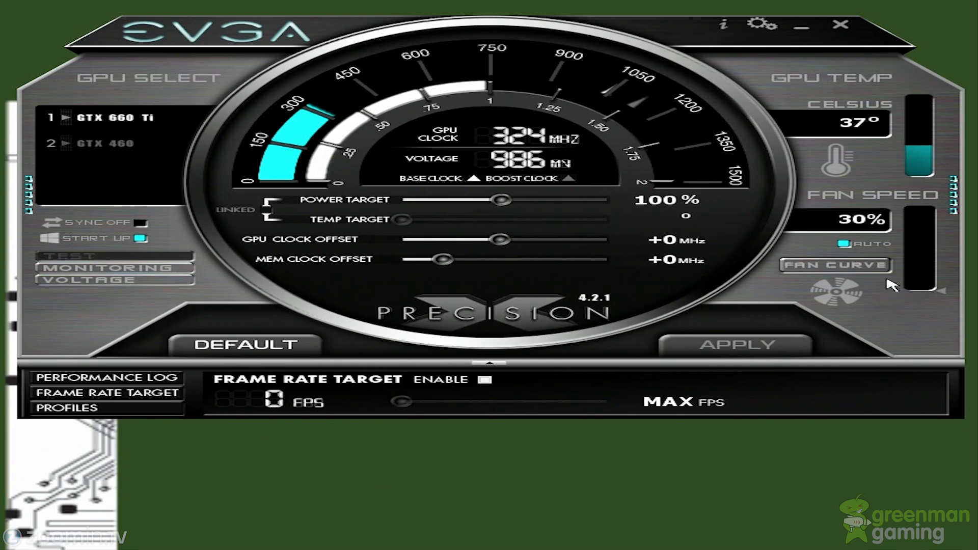
pyautogui.moveTo(467, 245)
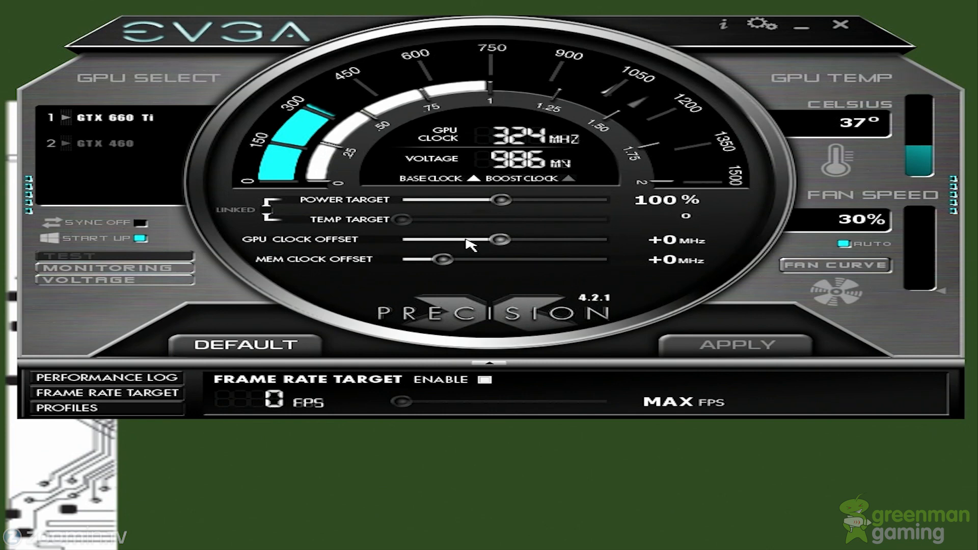
pyautogui.click(835, 265)
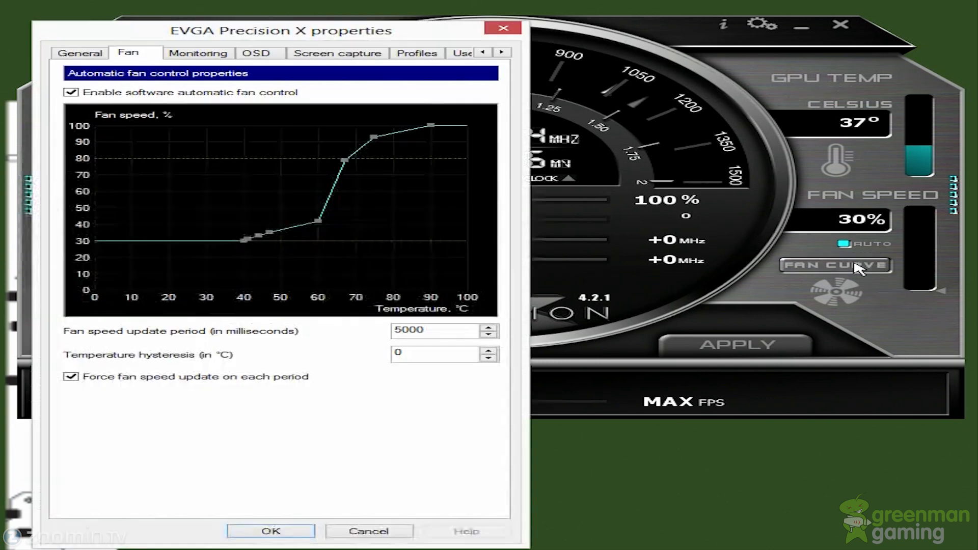
pyautogui.moveTo(809, 39)
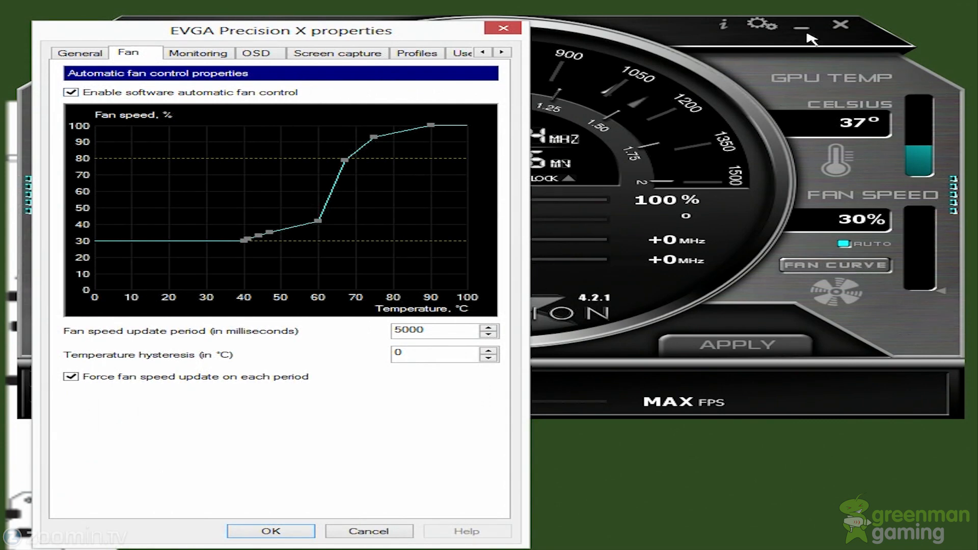
pyautogui.moveTo(723, 47)
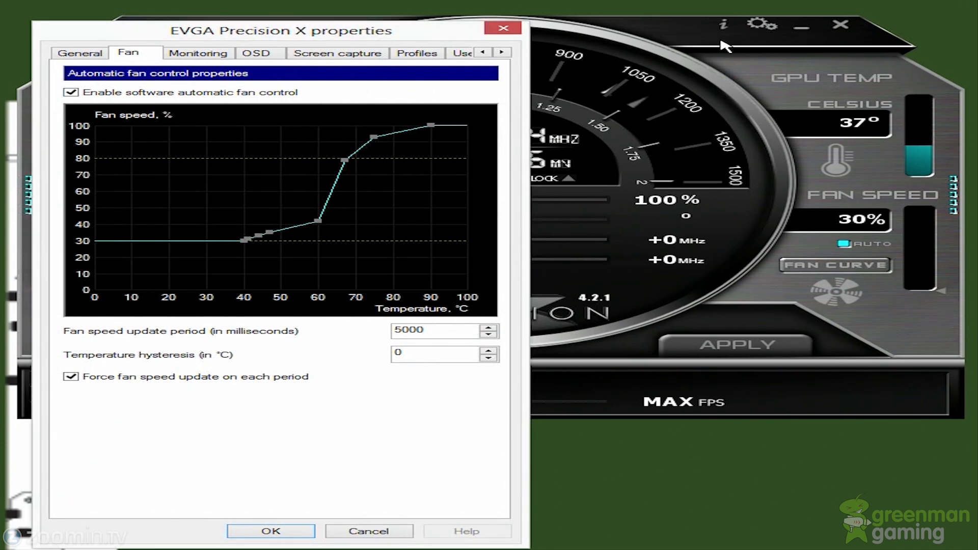
pyautogui.click(79, 52)
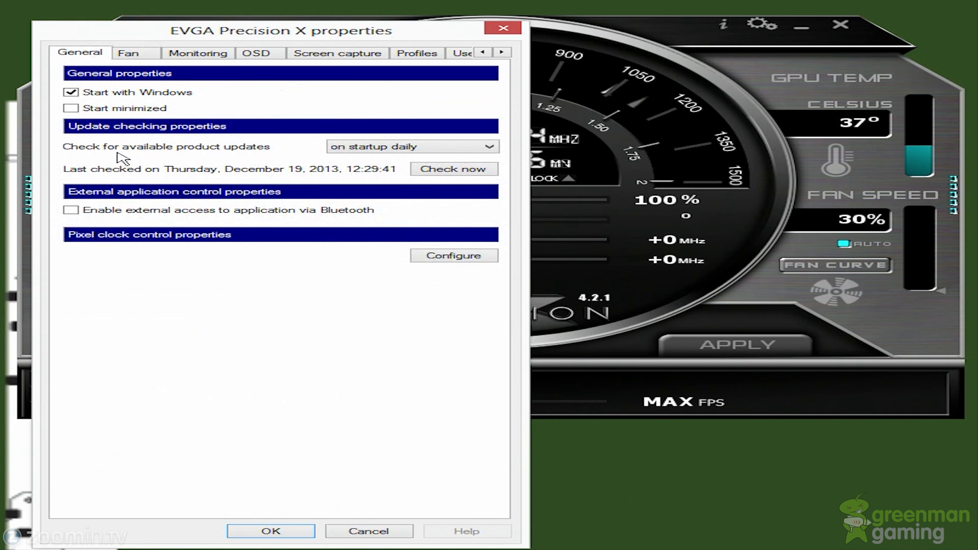
pyautogui.moveTo(434, 255)
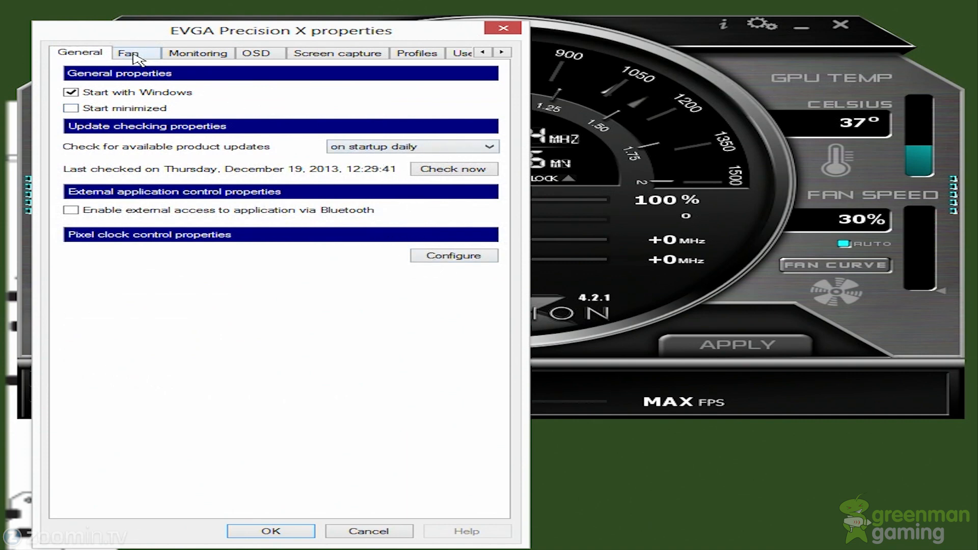
pyautogui.click(134, 52)
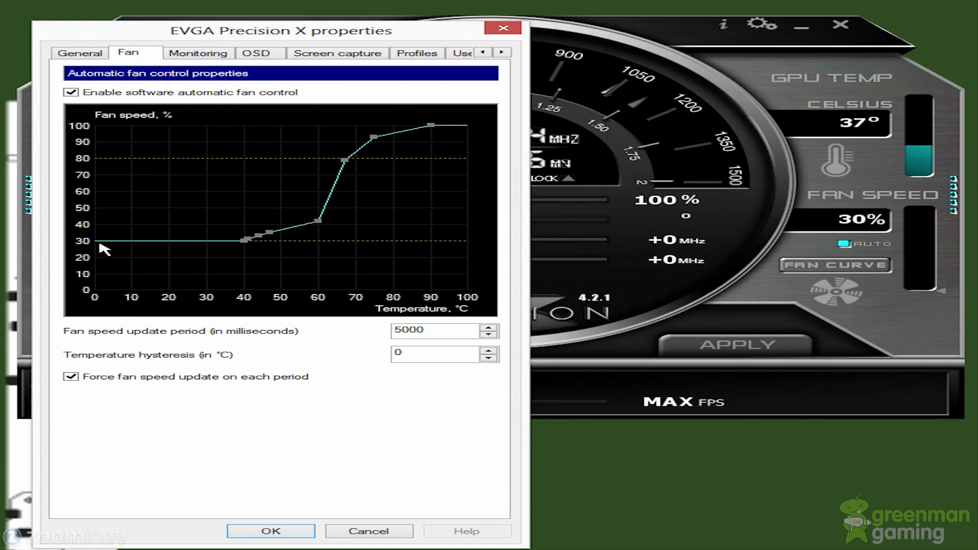
pyautogui.moveTo(564, 223)
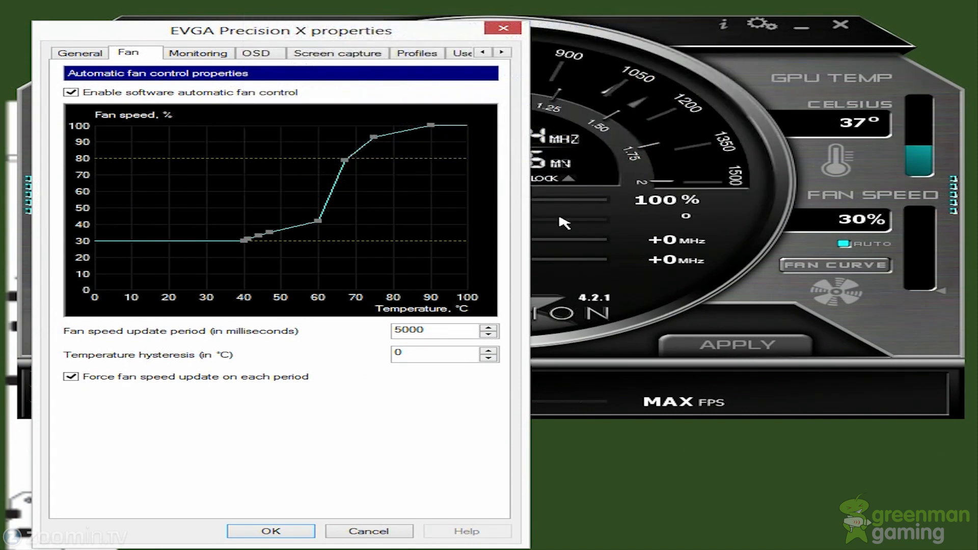
pyautogui.moveTo(267, 33)
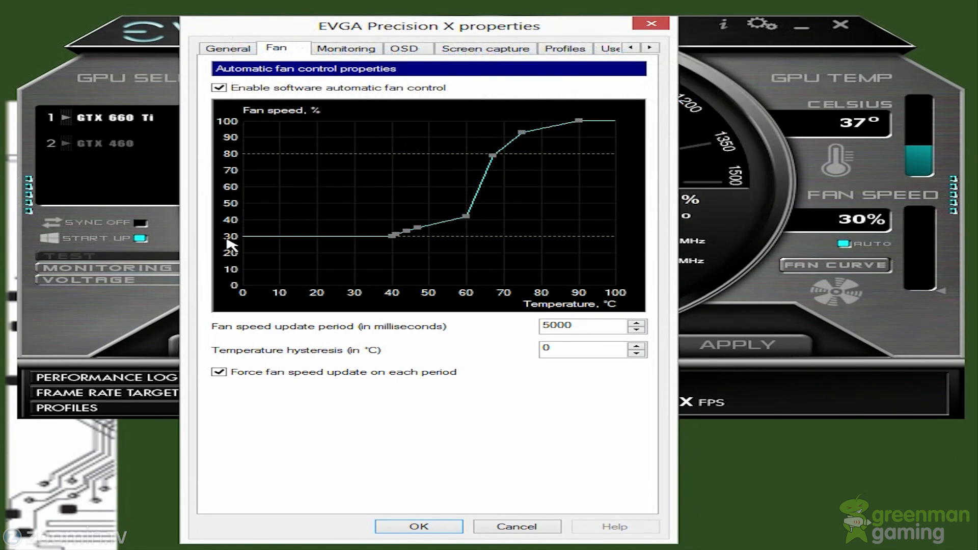
pyautogui.moveTo(387, 301)
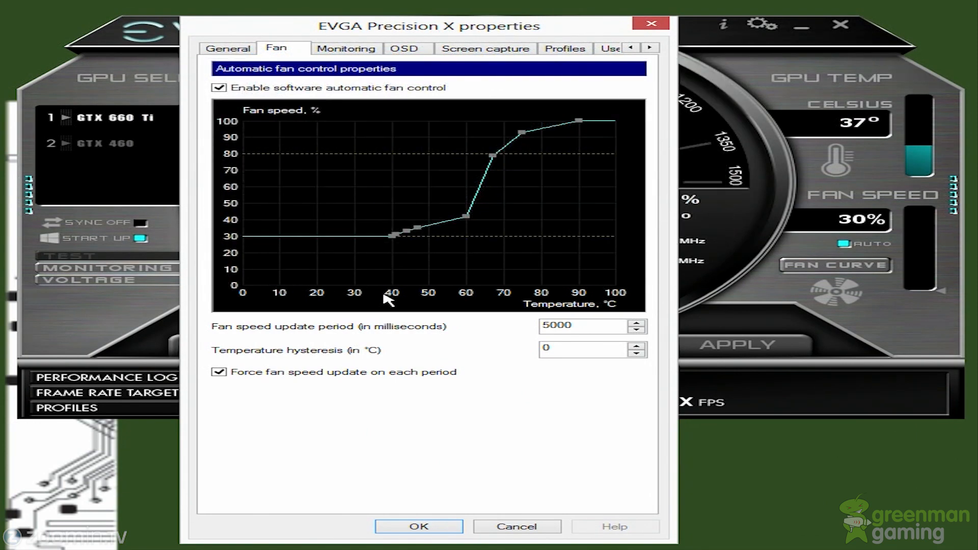
pyautogui.moveTo(411, 284)
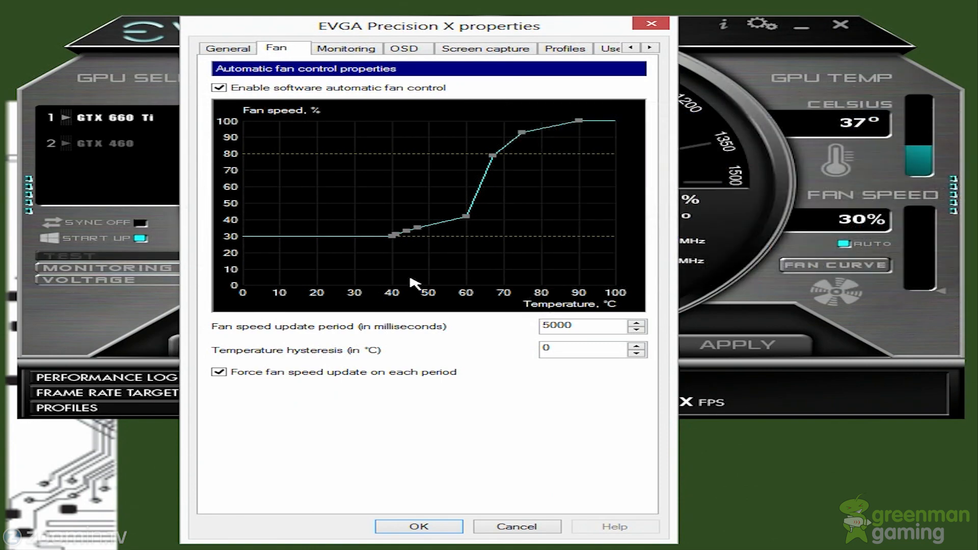
pyautogui.moveTo(517, 229)
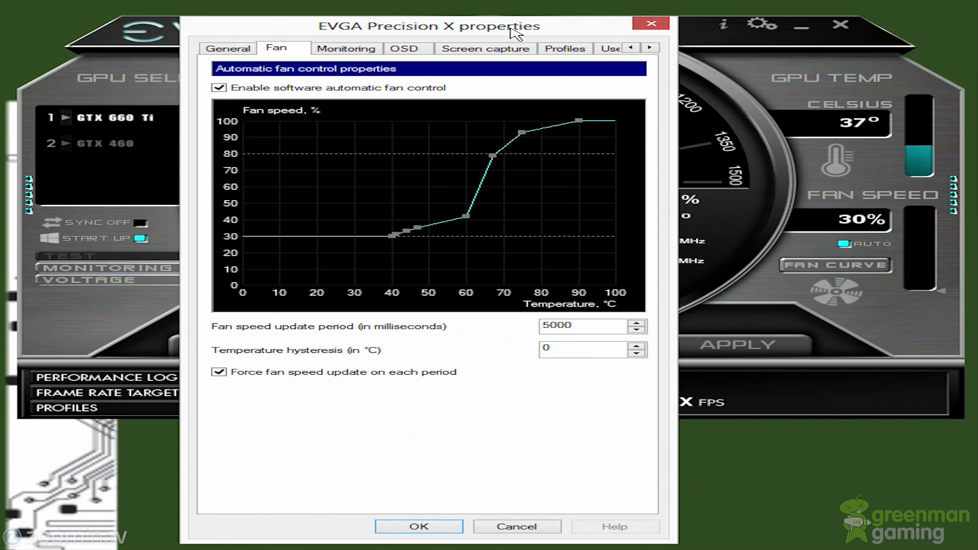
pyautogui.moveTo(279, 170)
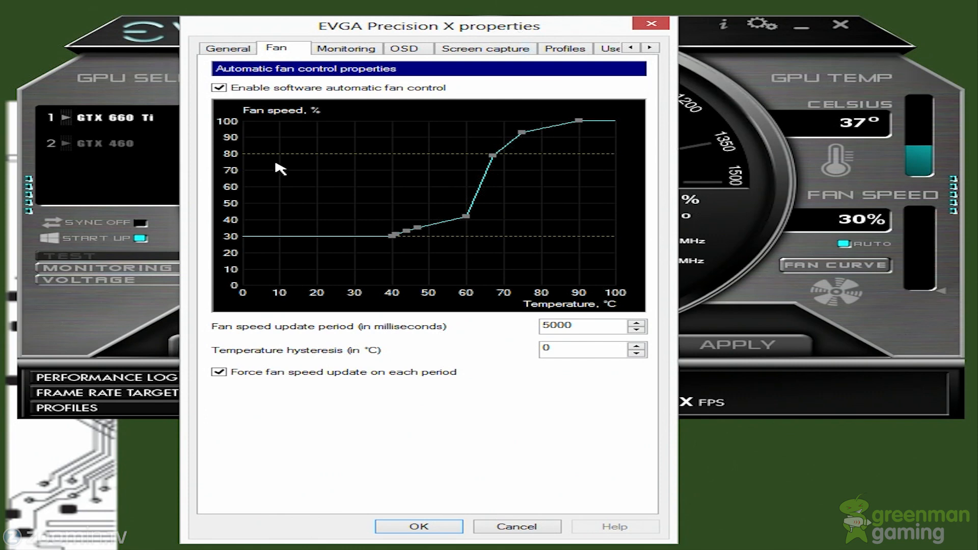
pyautogui.moveTo(227, 247)
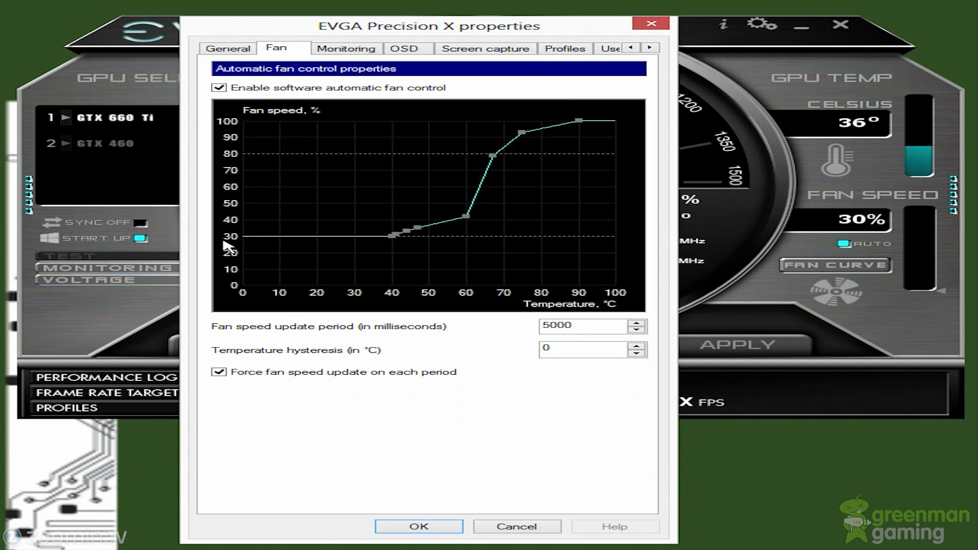
pyautogui.moveTo(212, 155)
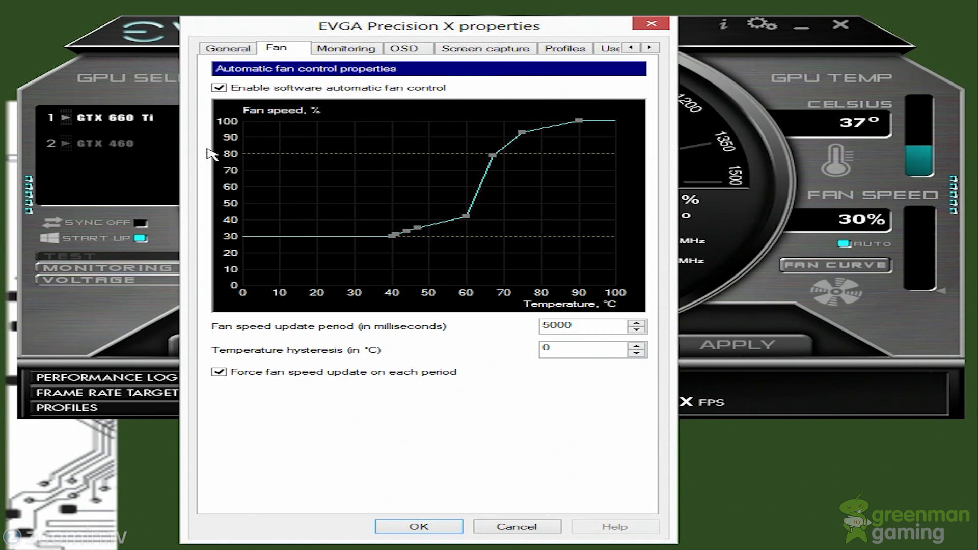
pyautogui.moveTo(372, 349)
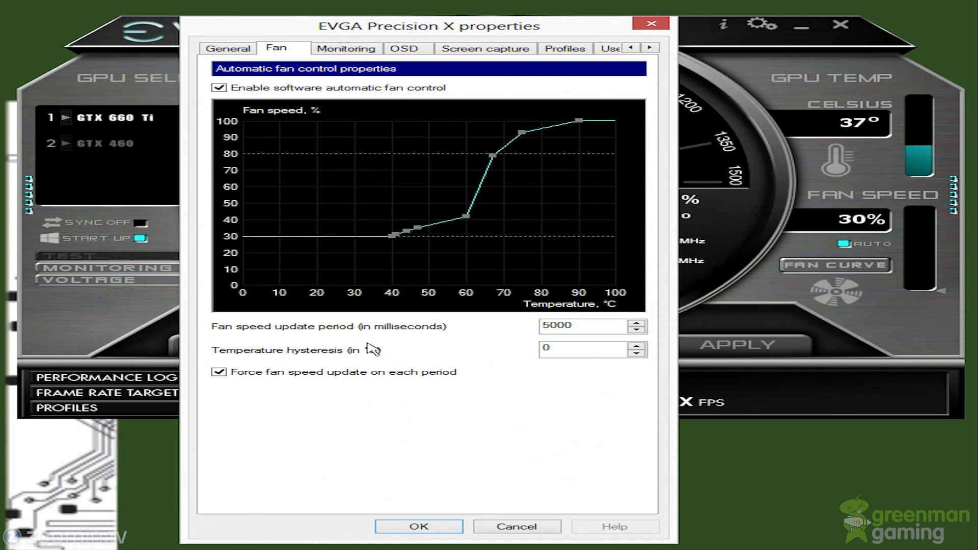
pyautogui.moveTo(410, 231)
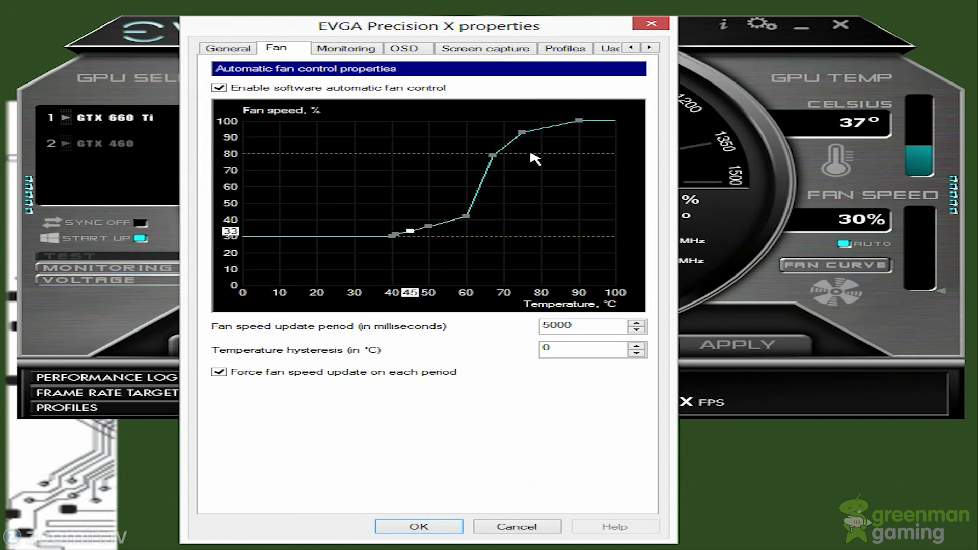
pyautogui.moveTo(503, 300)
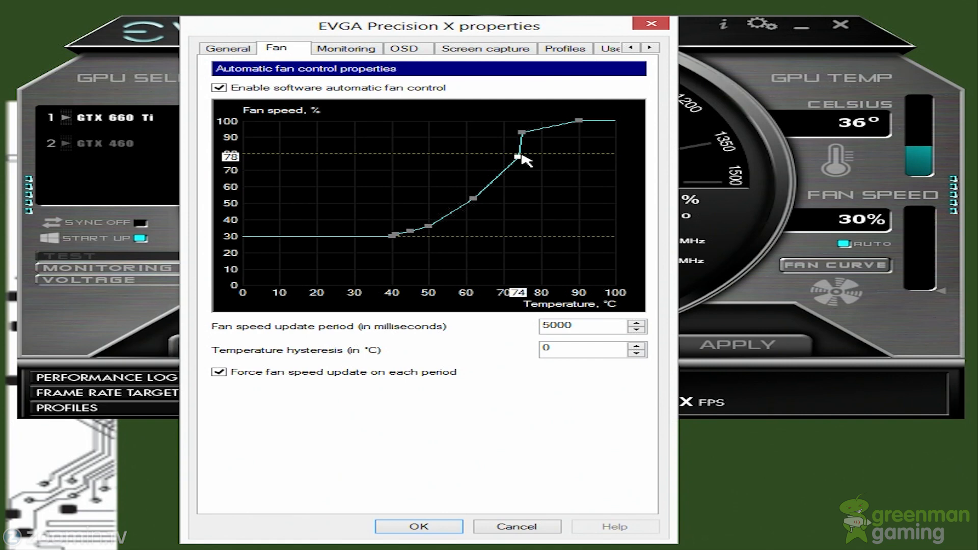
pyautogui.moveTo(284, 453)
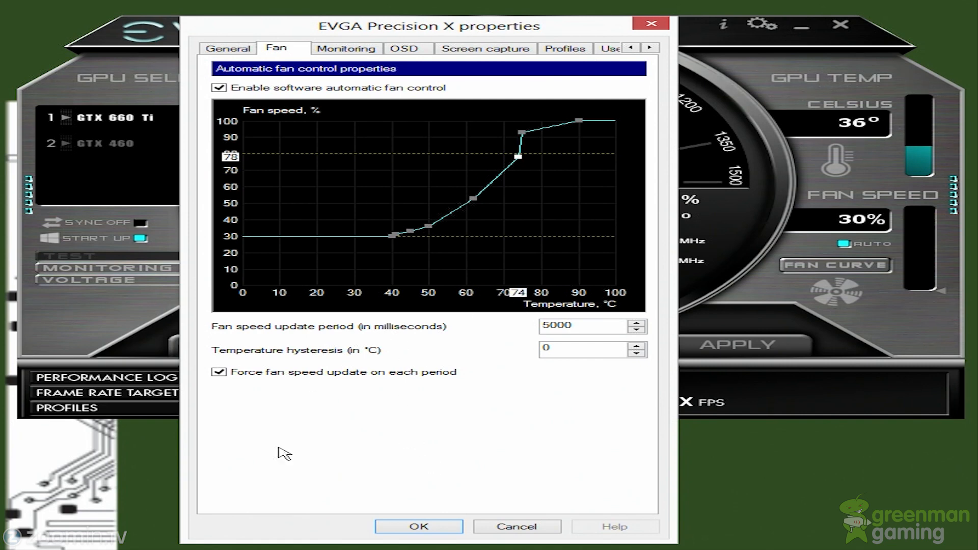
pyautogui.moveTo(509, 303)
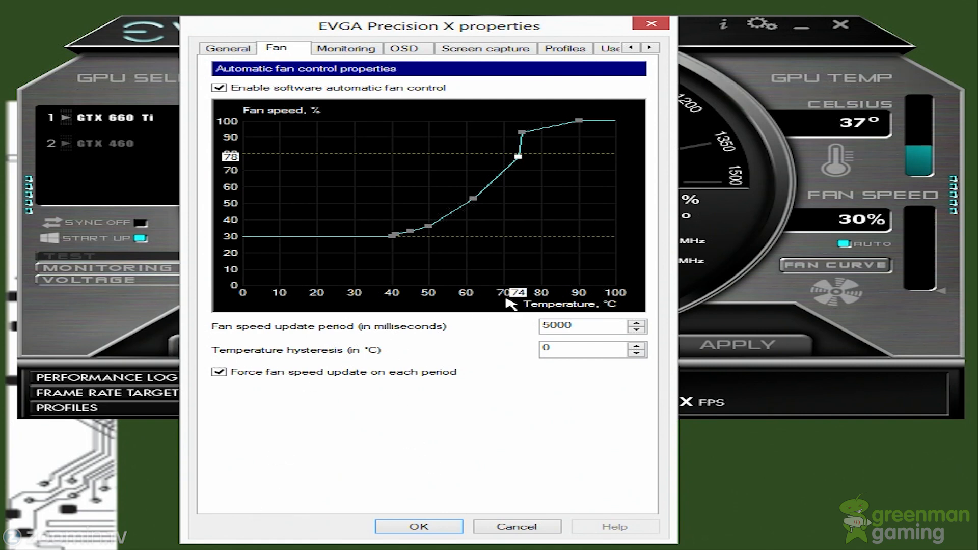
pyautogui.moveTo(511, 303)
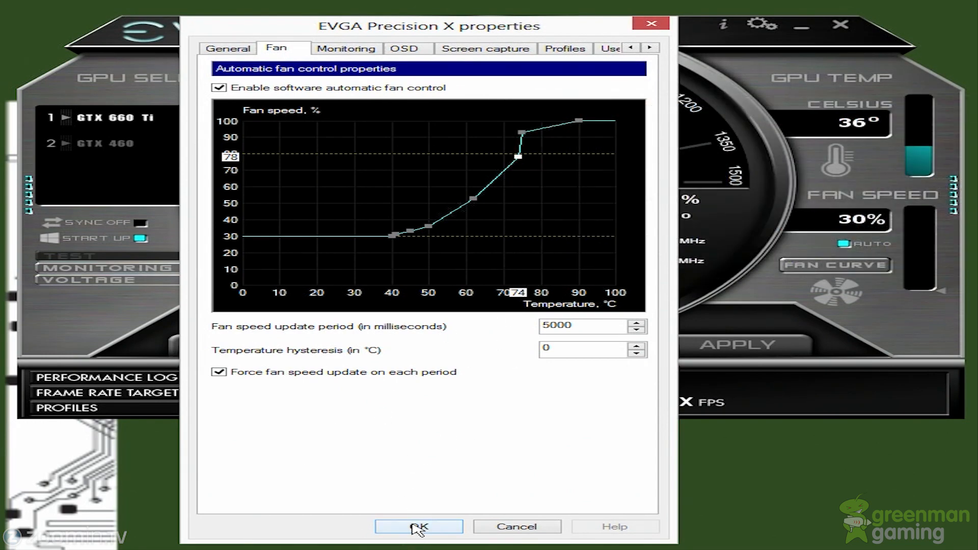
# Step: Accept the reshaped fan curve with OK and bring the properties dialog back up
pyautogui.click(418, 527)
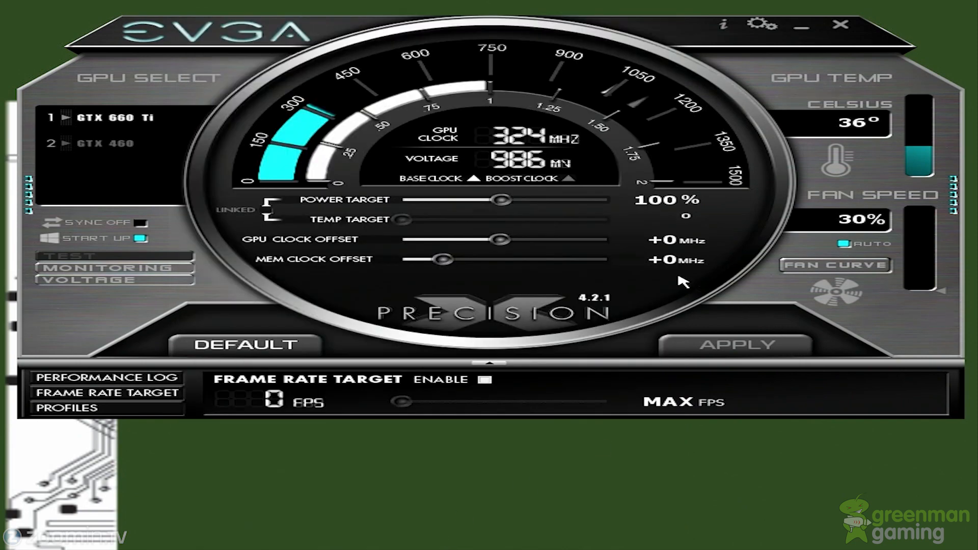
pyautogui.click(762, 25)
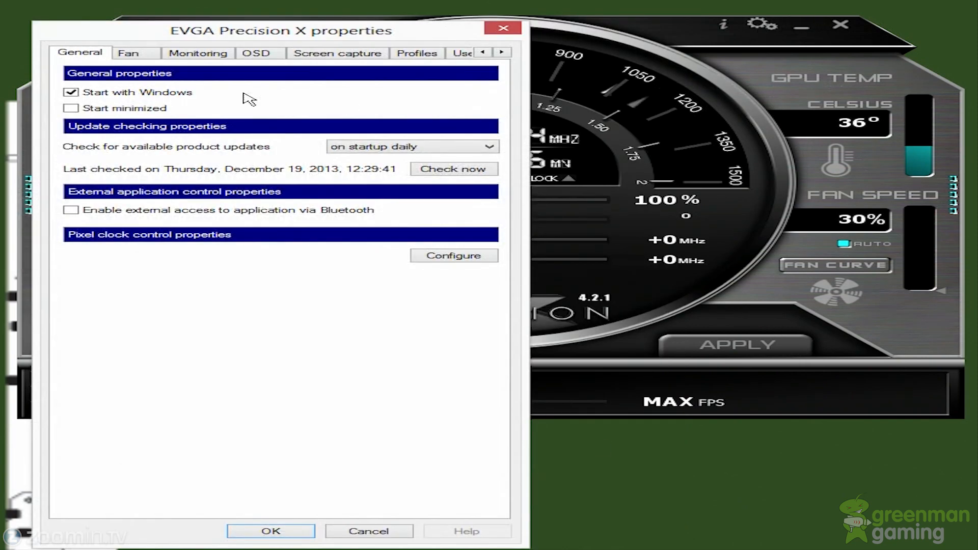
# Step: Show the Monitoring page and the GPU1 power graph's properties
pyautogui.click(197, 52)
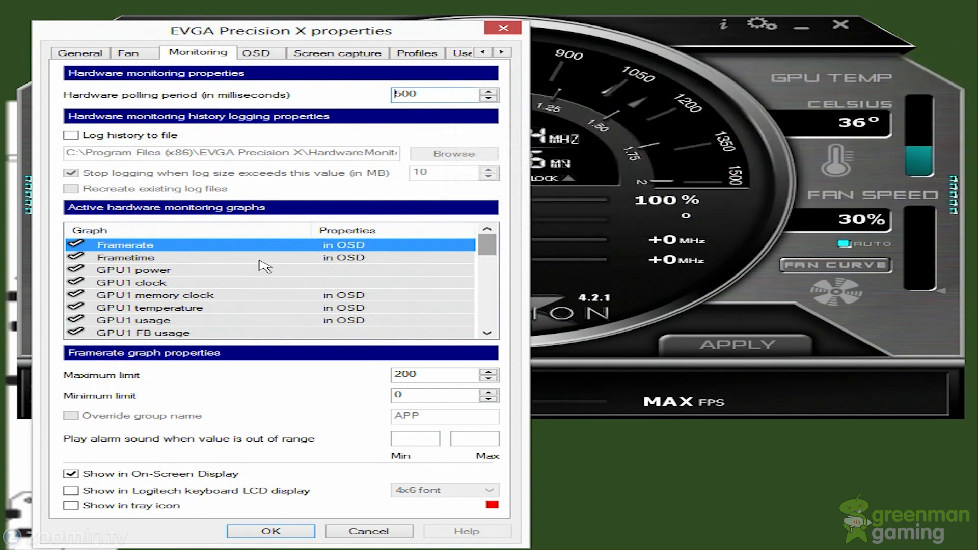
pyautogui.moveTo(353, 258)
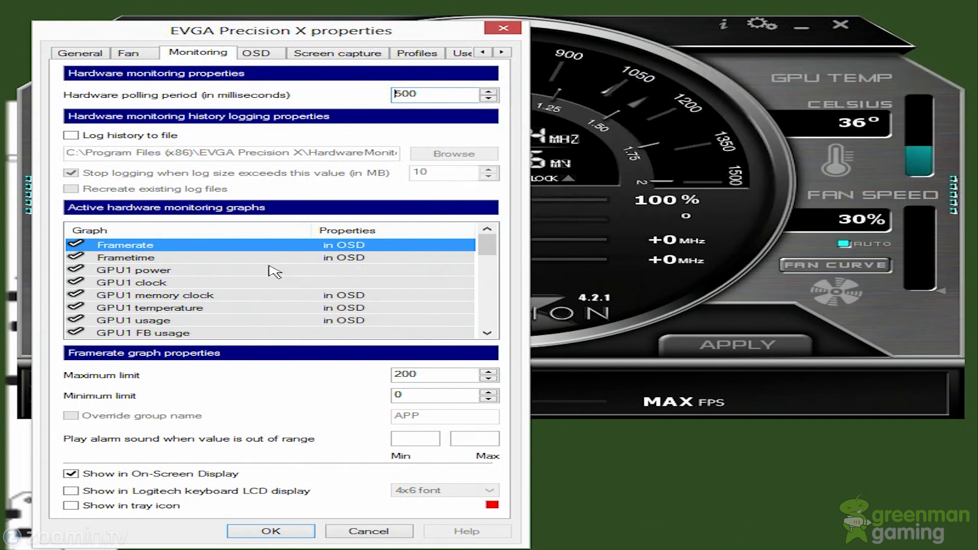
pyautogui.click(134, 269)
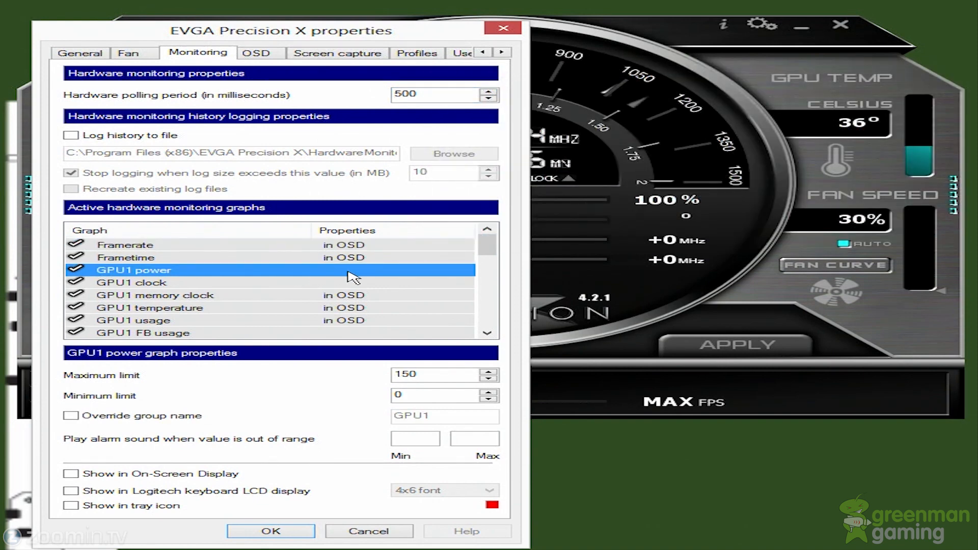
pyautogui.moveTo(71, 474)
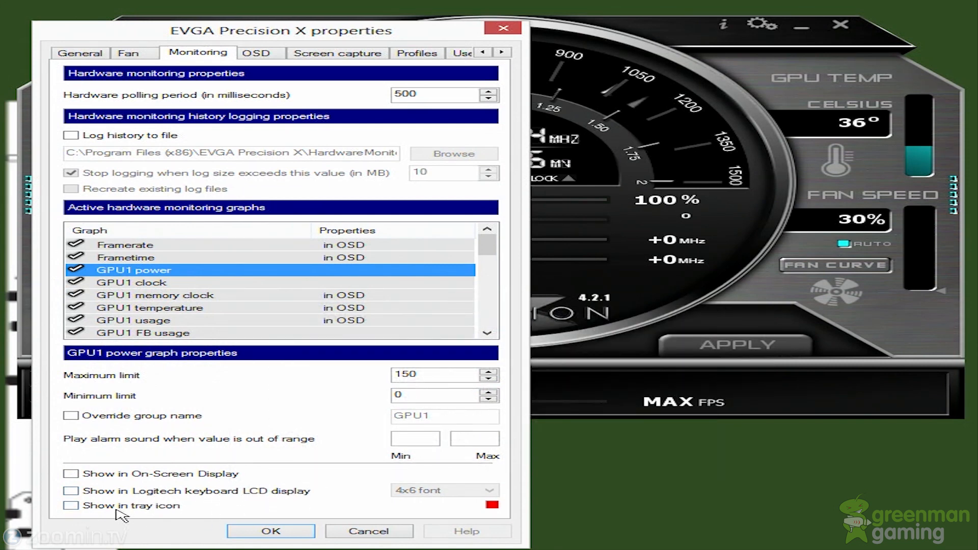
pyautogui.moveTo(120, 414)
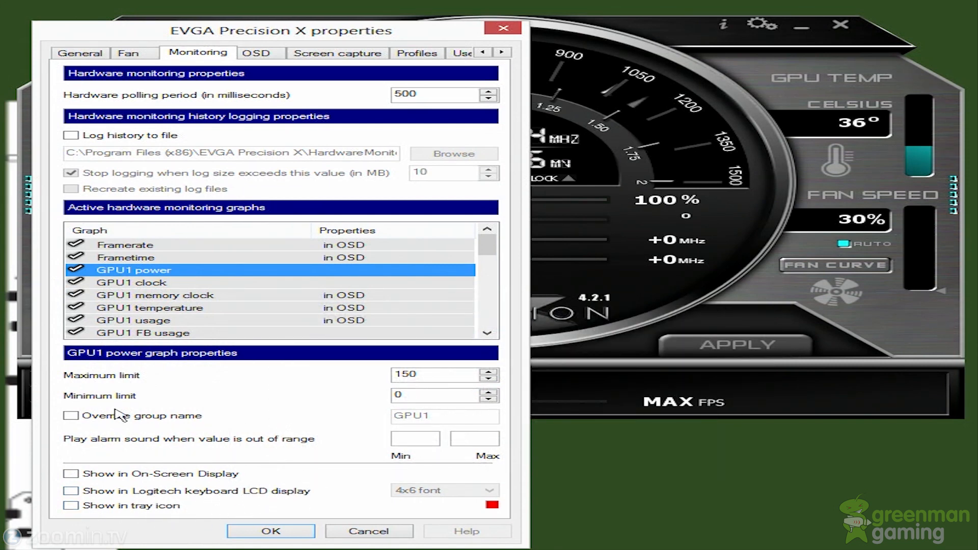
pyautogui.moveTo(191, 257)
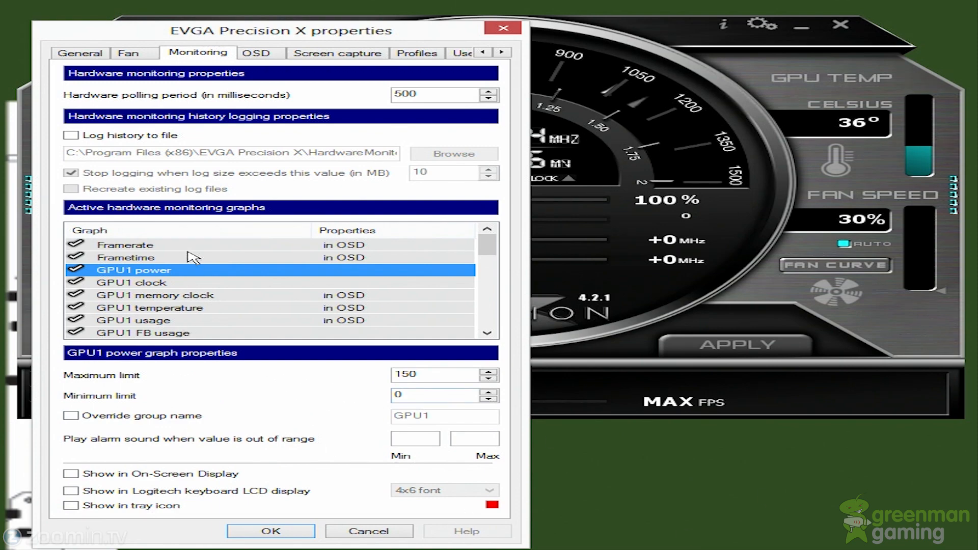